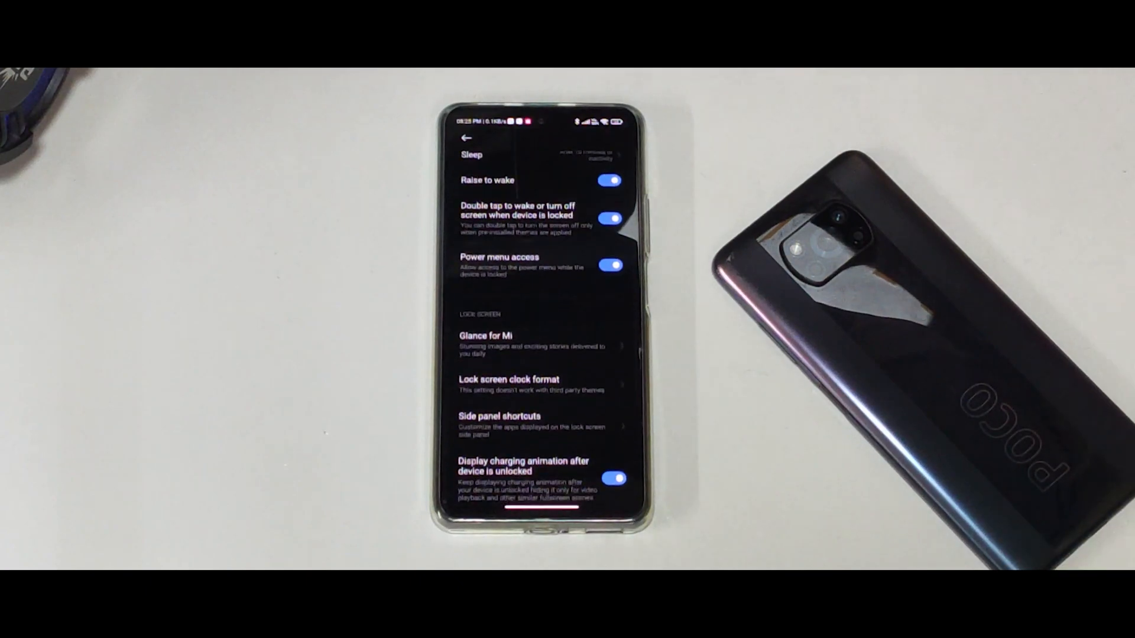
Extract the pixel5_A12_B4_Mi11x_K40_F3 archive with 7-Zip into the Android 12 B4 folder.
scroll(down, 3)
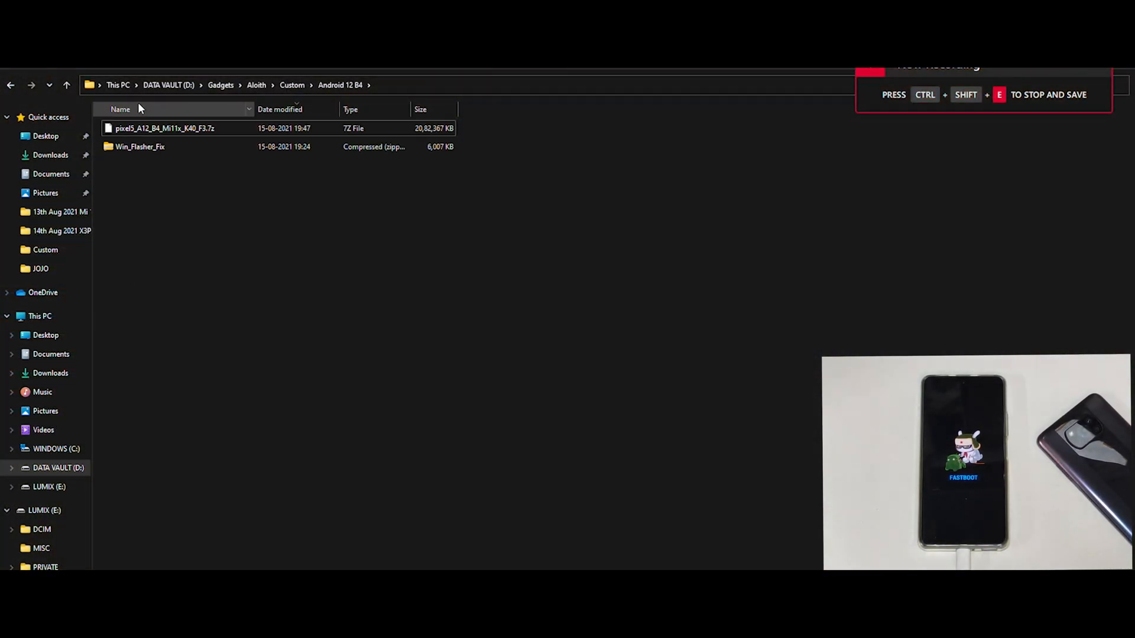
click(140, 146)
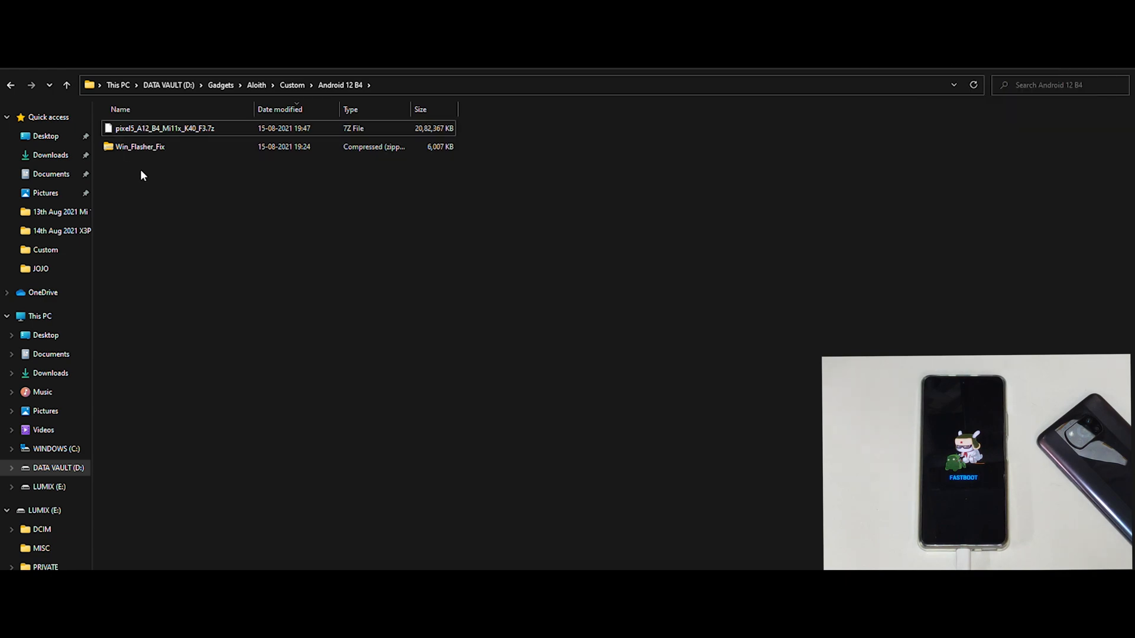
right_click(165, 129)
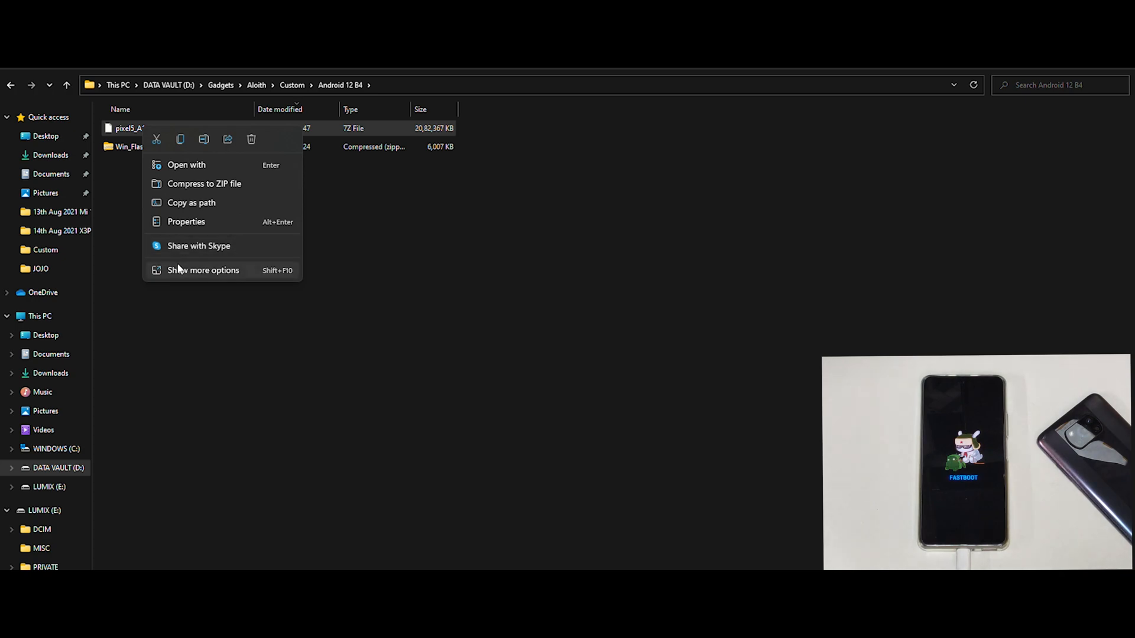
click(202, 270)
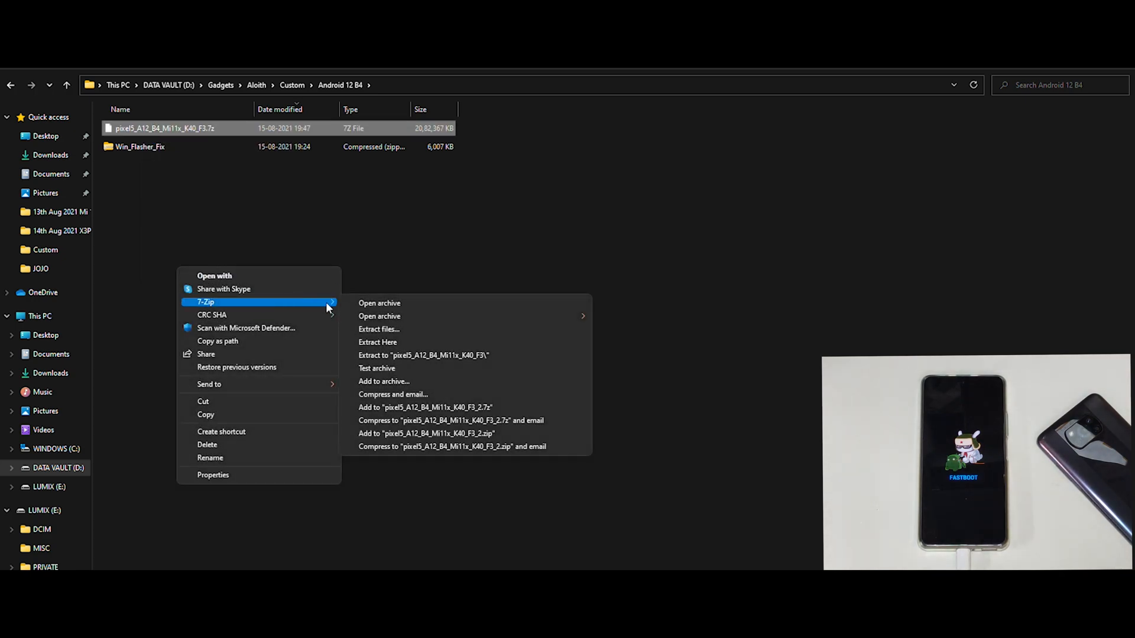
mouse_move(377, 342)
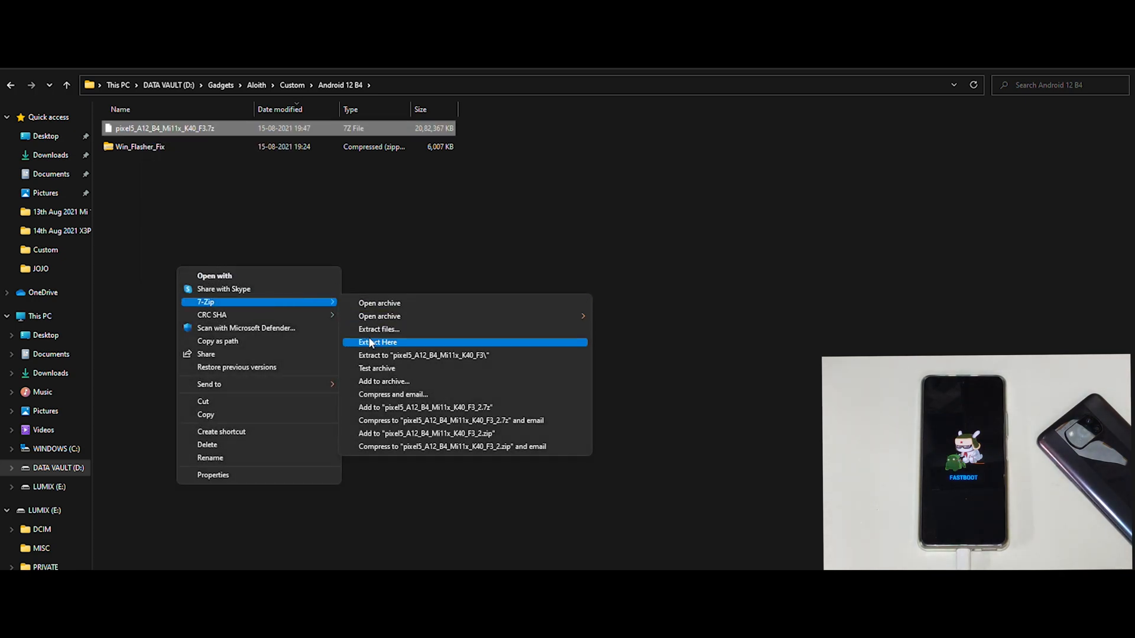
click(378, 303)
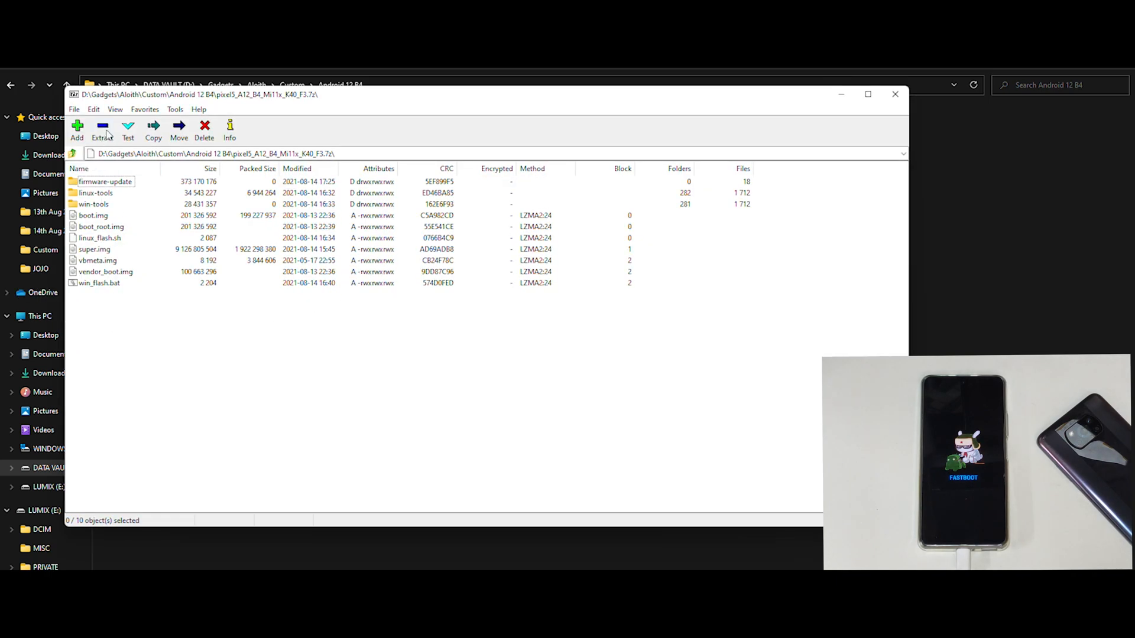
click(152, 130)
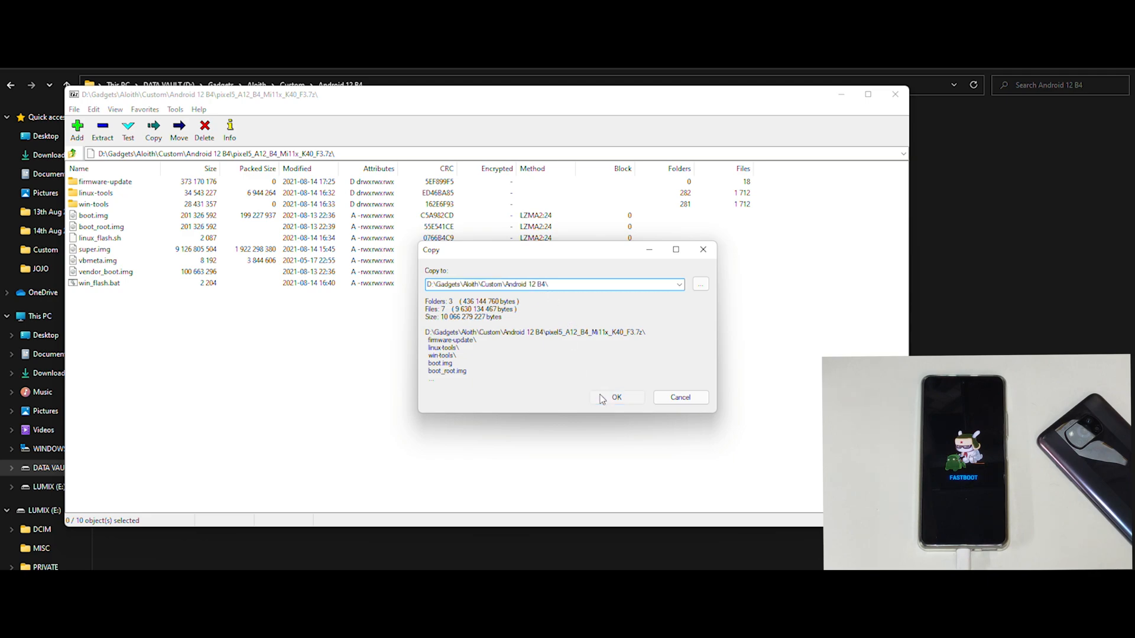
click(616, 397)
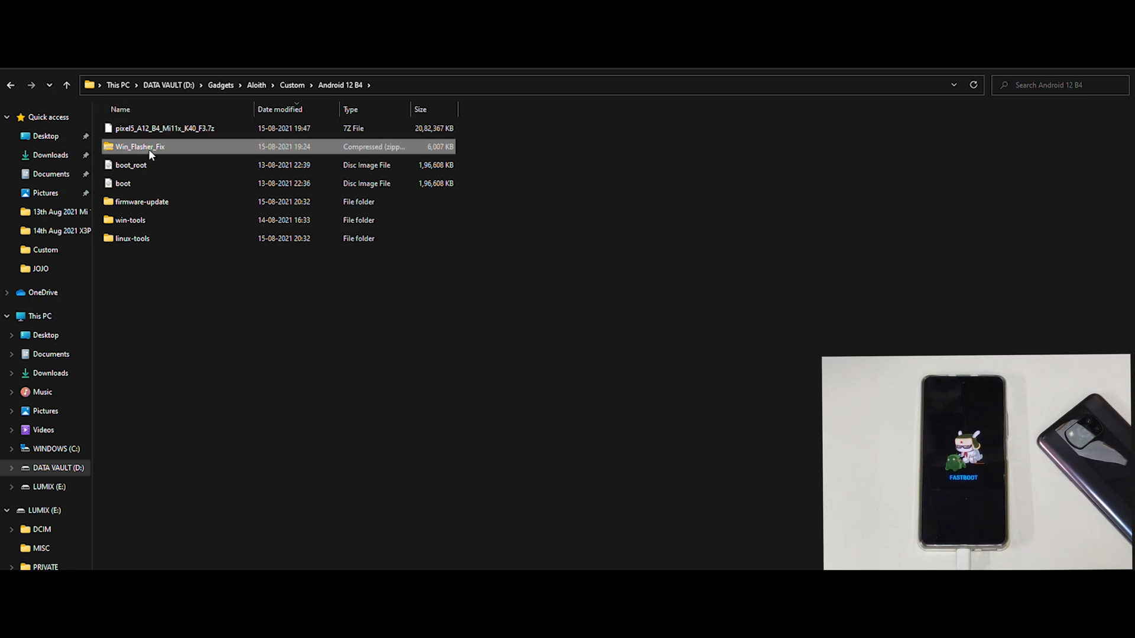
Extract win_tools_m and flasher_windows_force_wipe_m.bat from Win_Flasher_Fix into Android 12 B4.
right_click(140, 147)
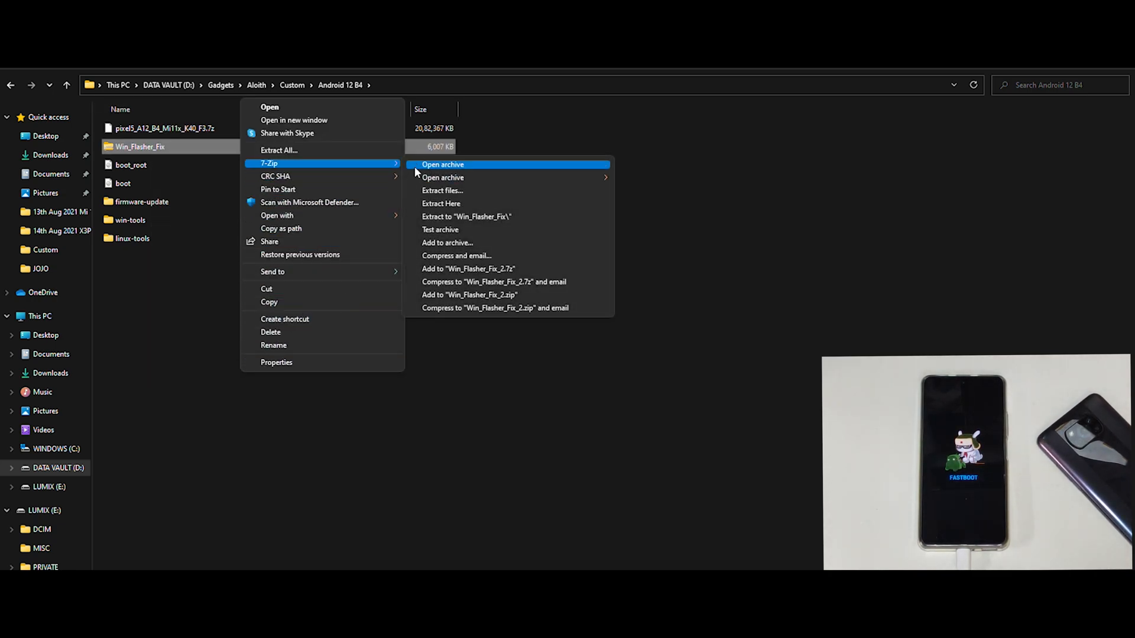
click(442, 164)
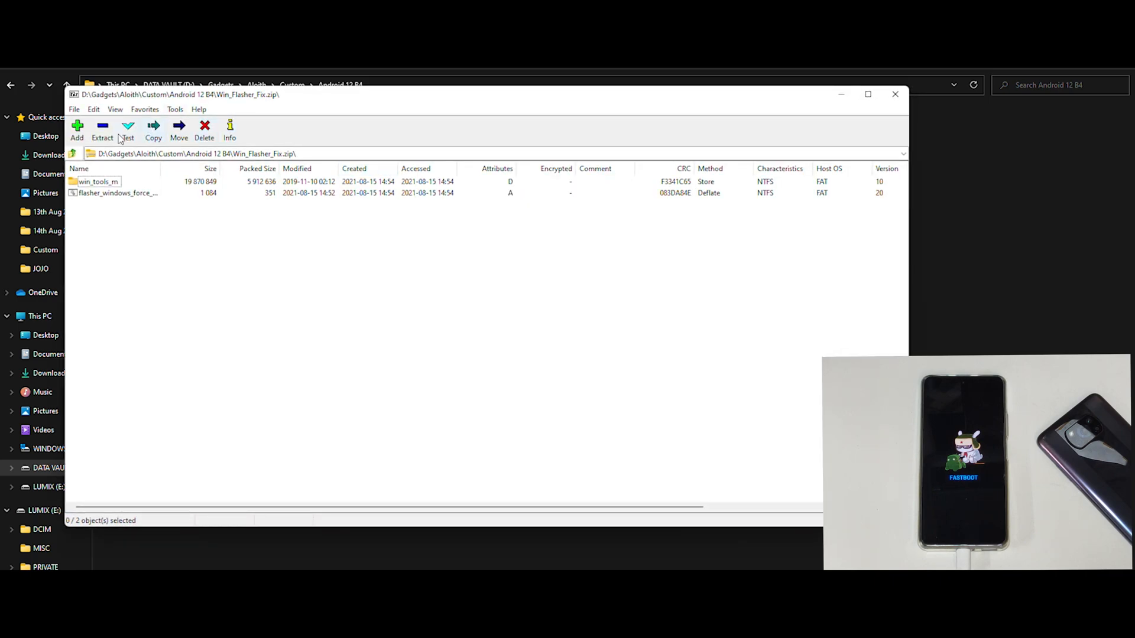
click(116, 193)
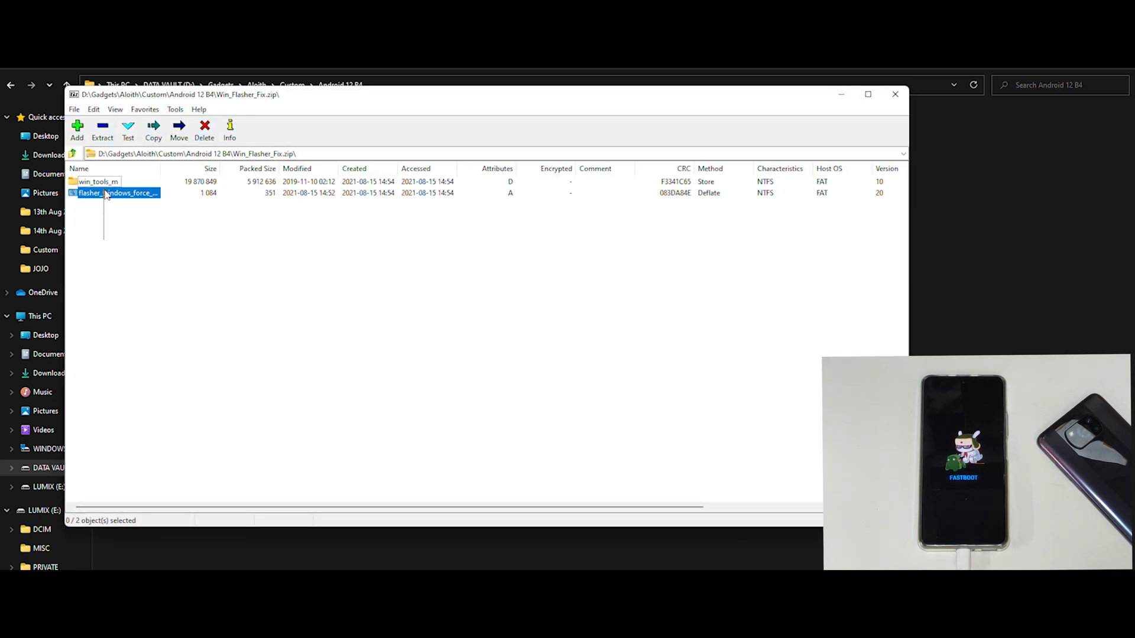
click(152, 130)
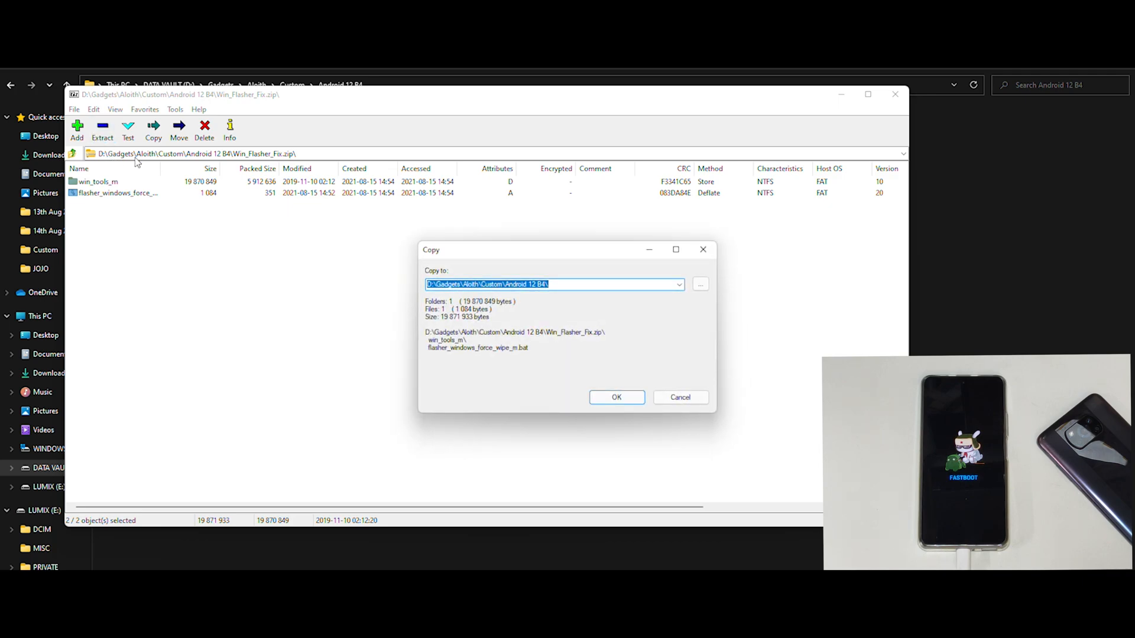
mouse_move(572, 381)
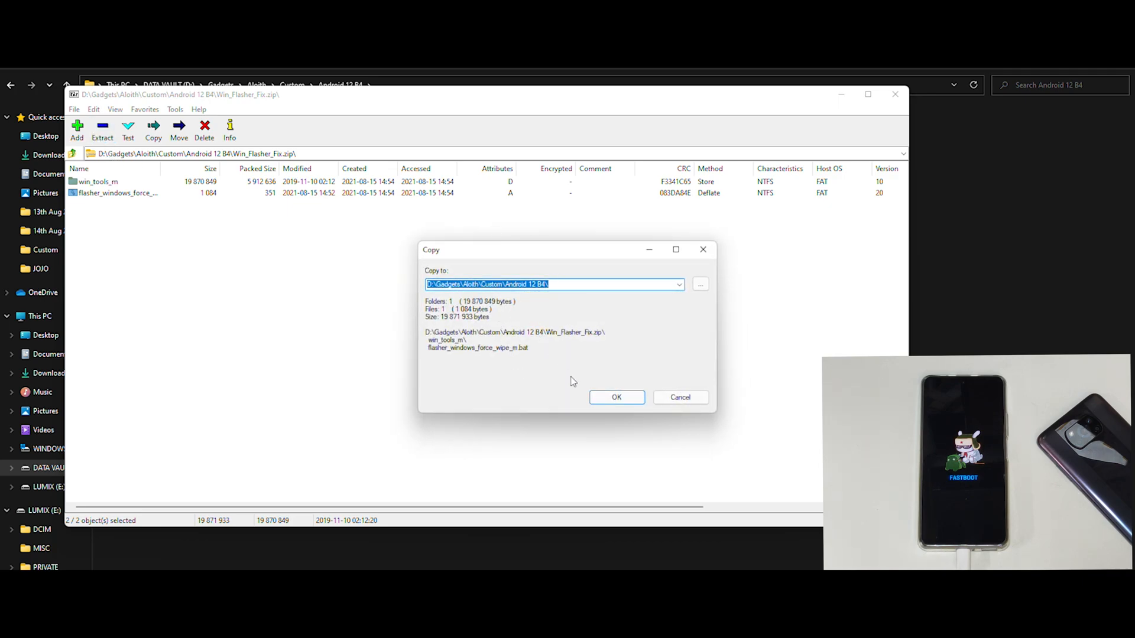
click(616, 397)
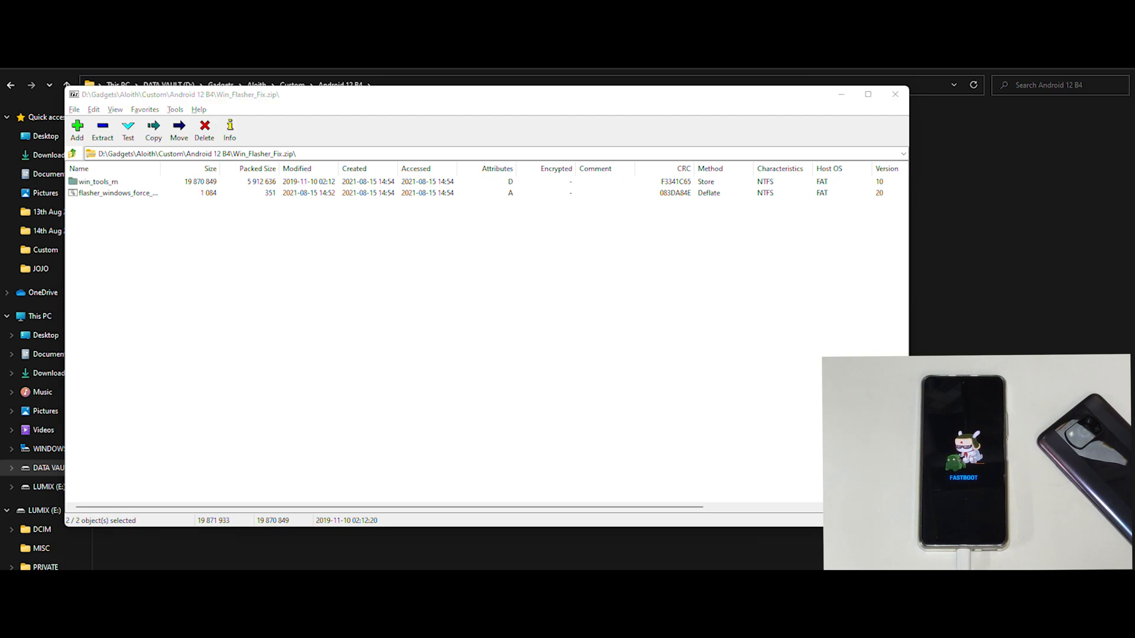
click(896, 94)
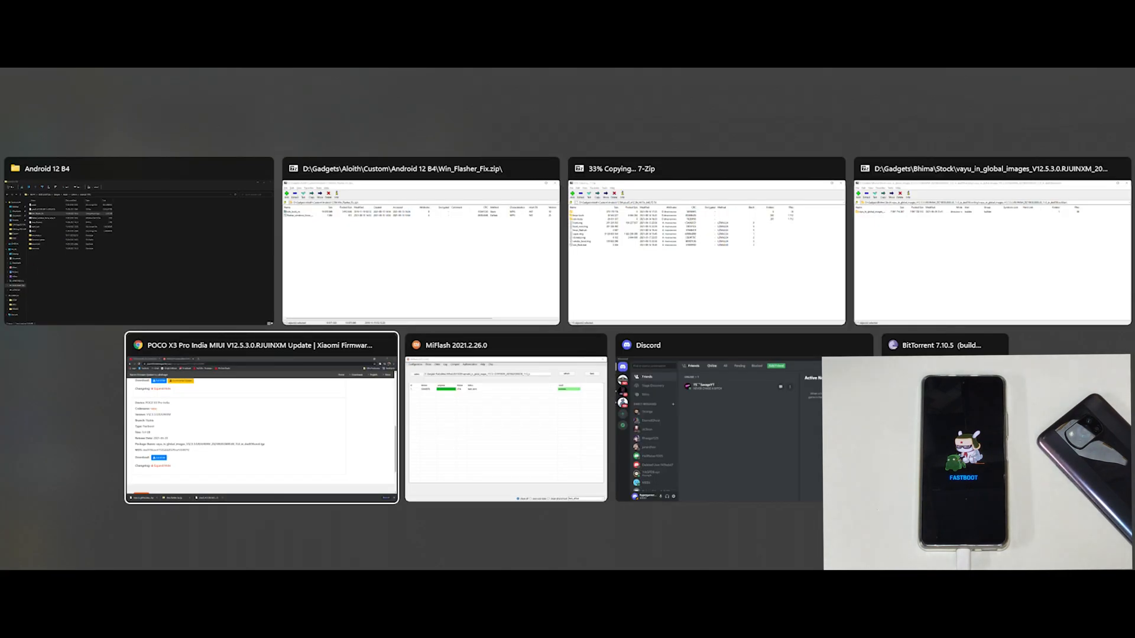
Check that vendor_boot, vbmeta, win_flash and win_tools_m are present, and close 7-Zip.
click(261, 419)
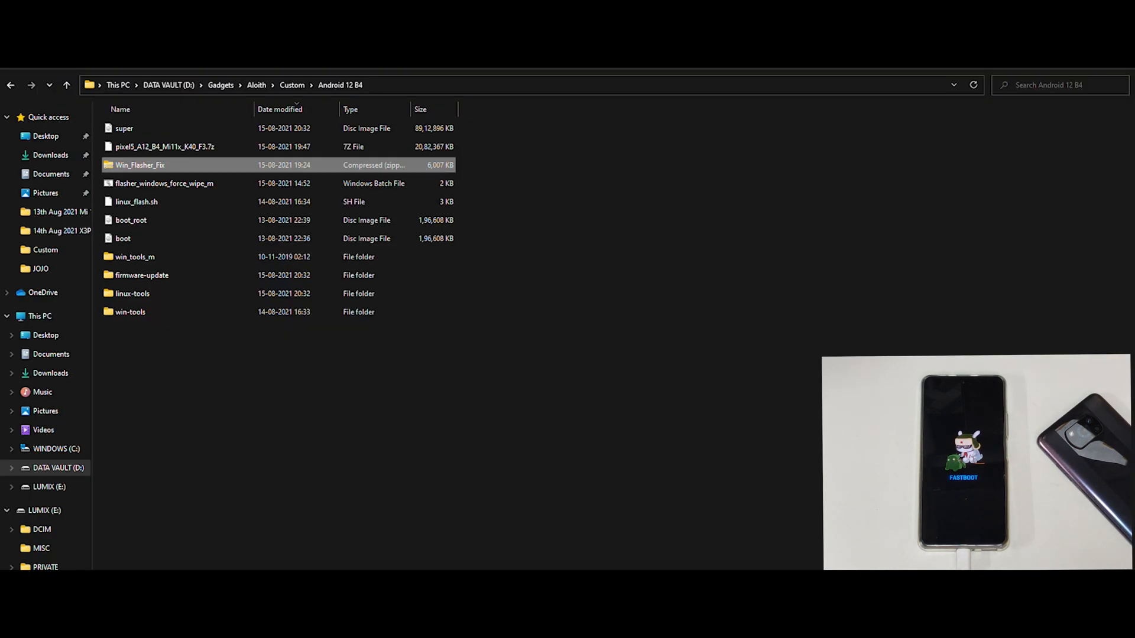
double_click(164, 146)
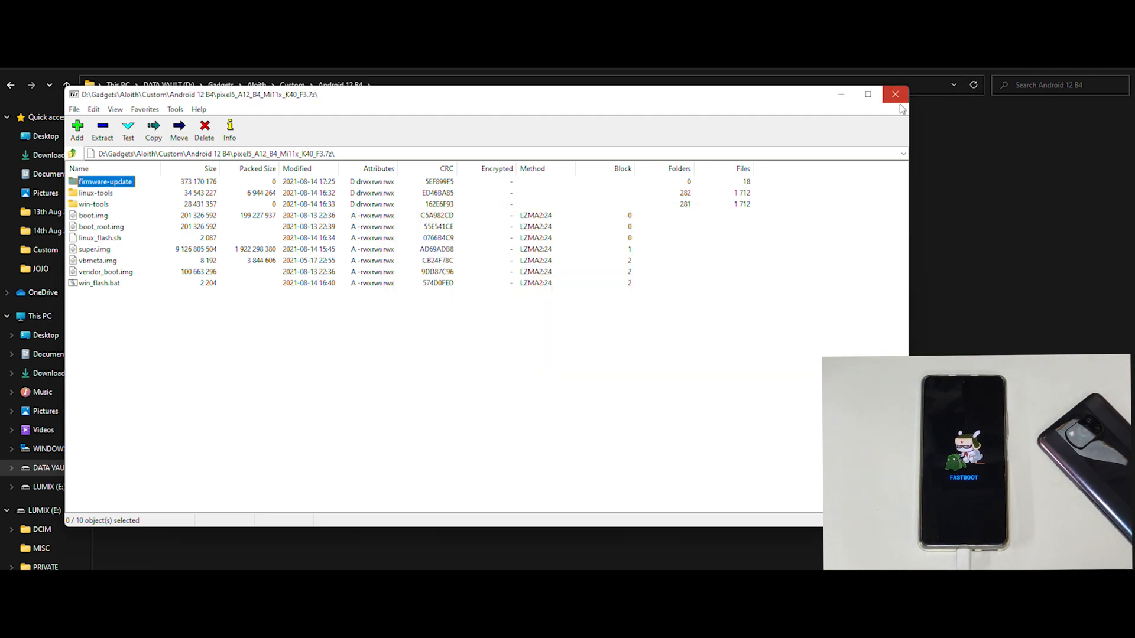
click(895, 94)
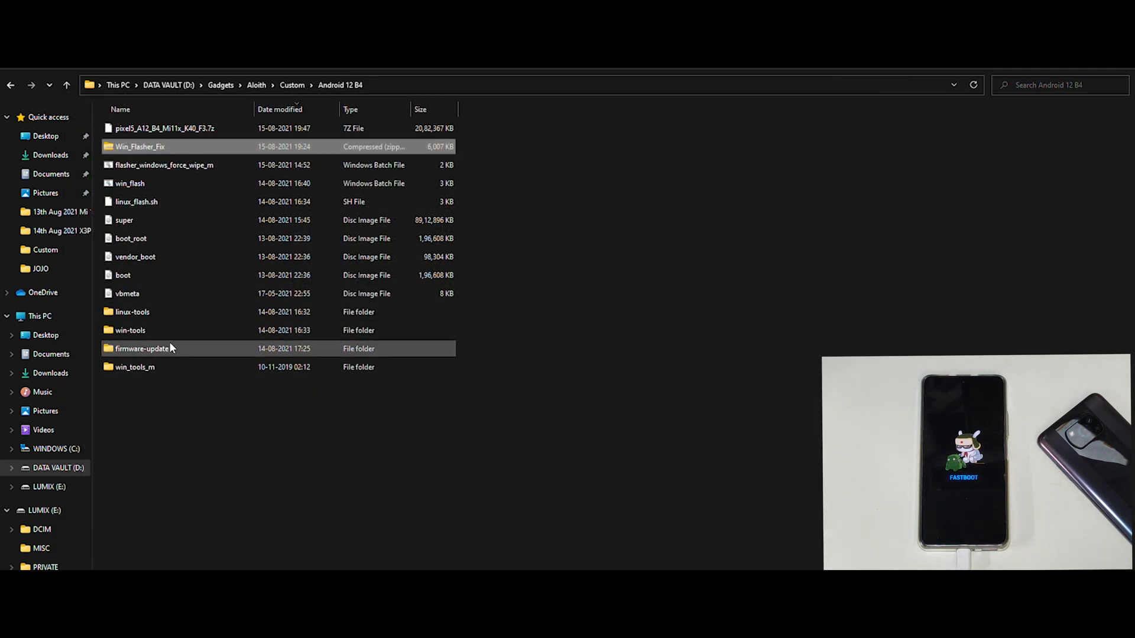
click(172, 411)
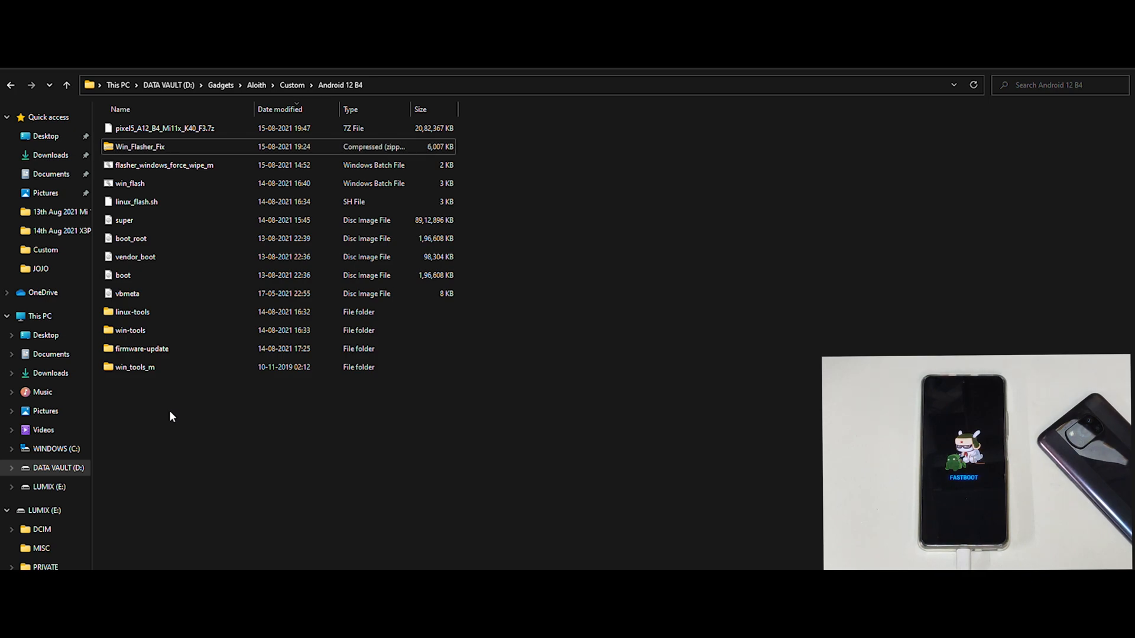
From win_tools_m, run 'fastboot devices' to confirm the phone is in fastboot mode.
double_click(134, 367)
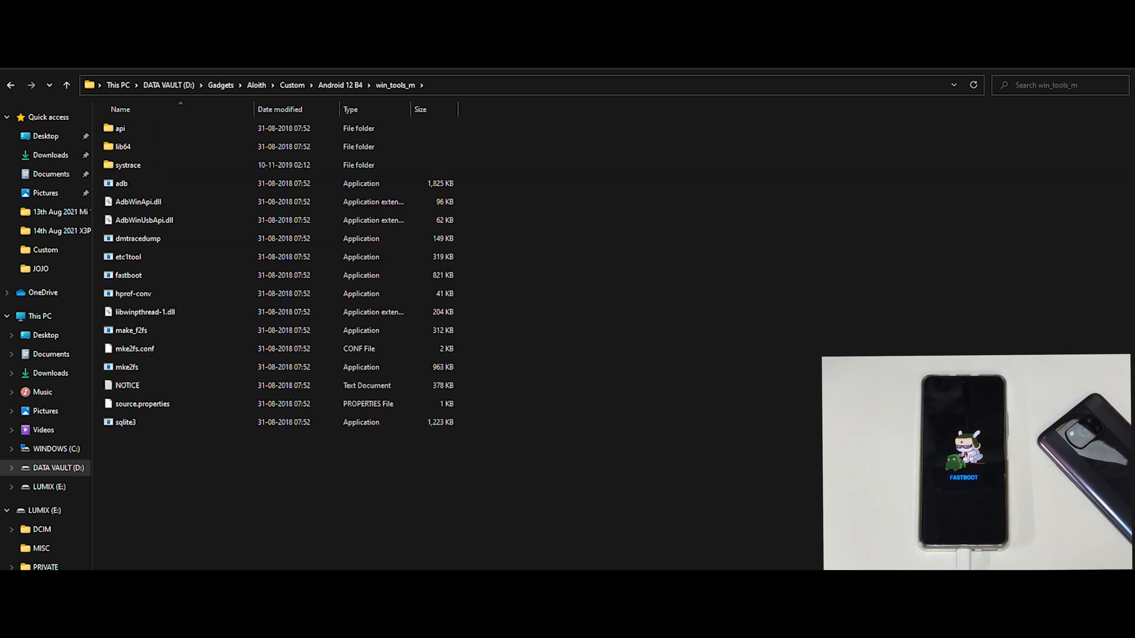
mouse_move(474, 101)
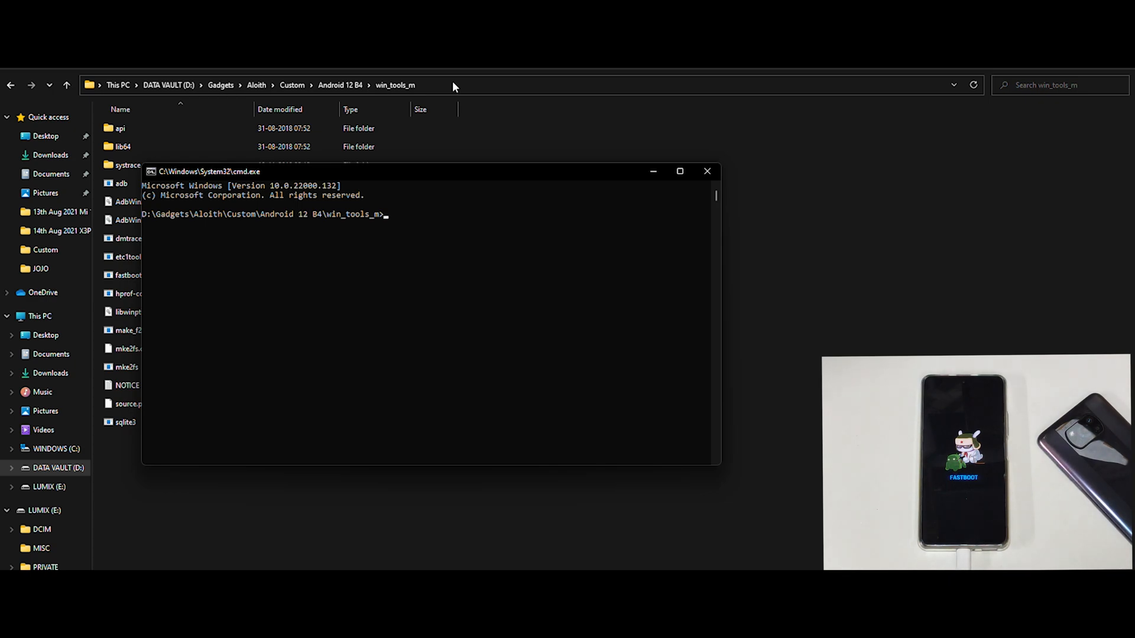
text(fastboot devic)
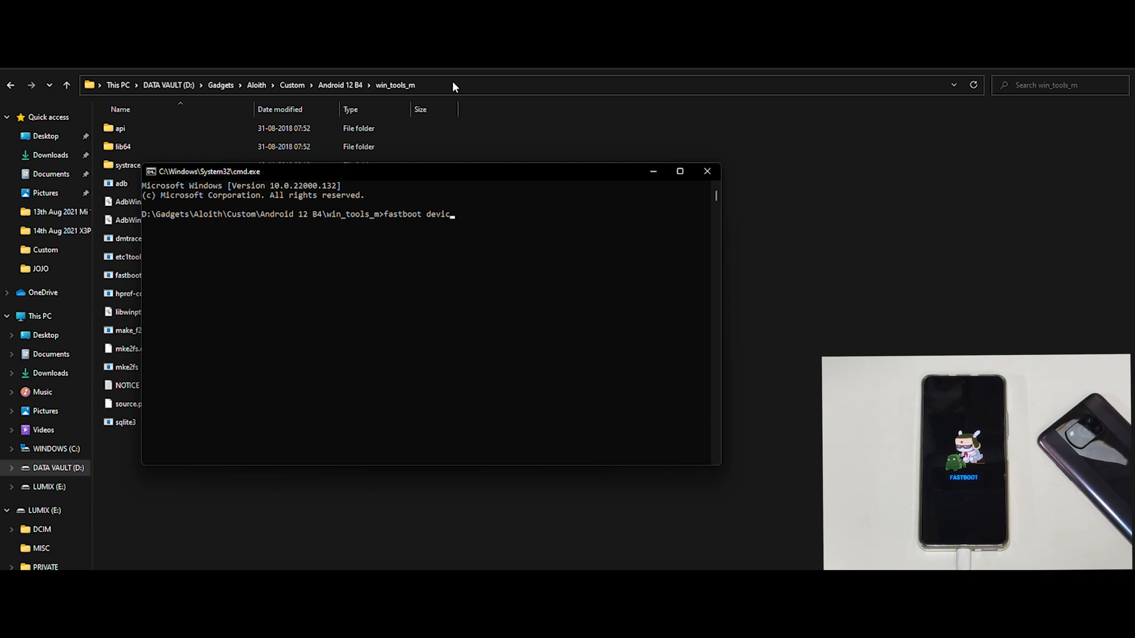
key(Return)
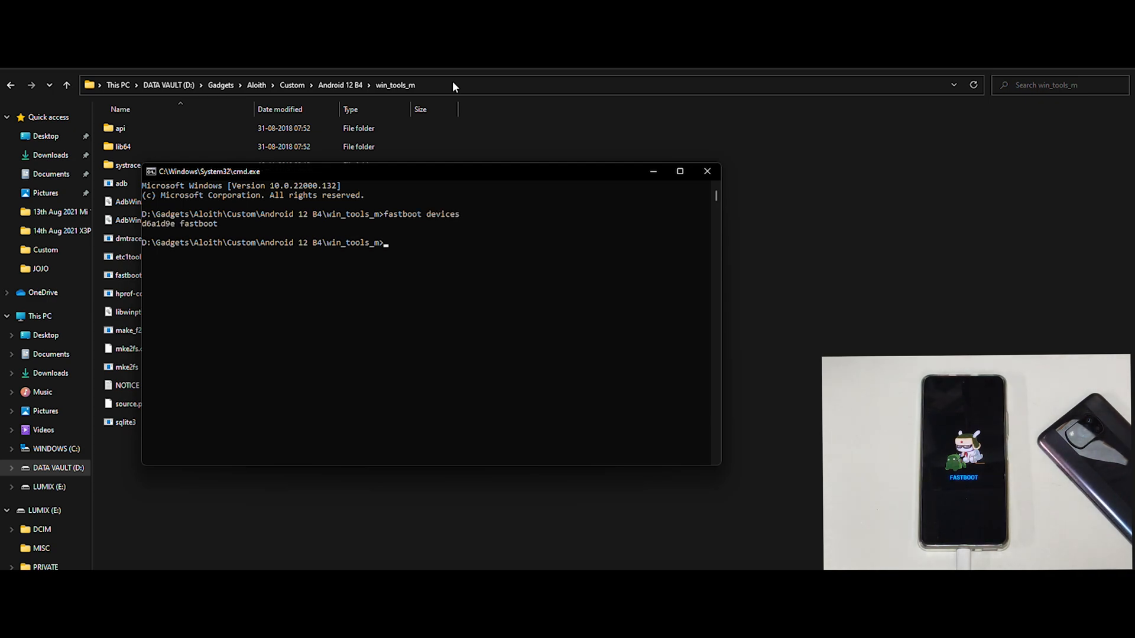
mouse_move(173, 249)
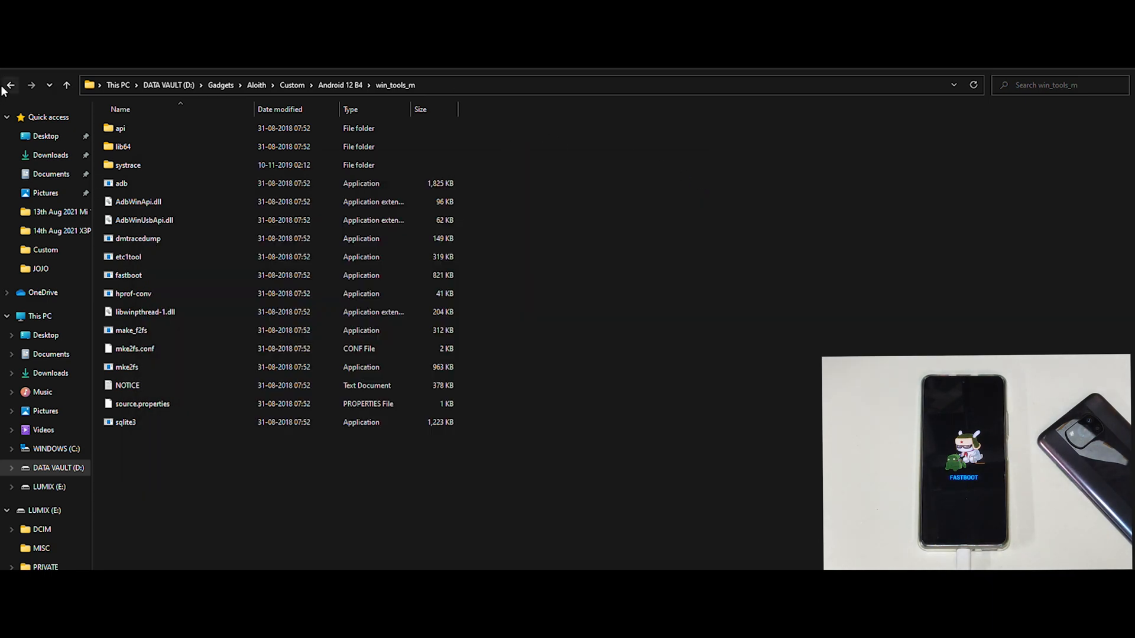
Navigate back from win_tools_m to the Android 12 B4 folder.
click(10, 84)
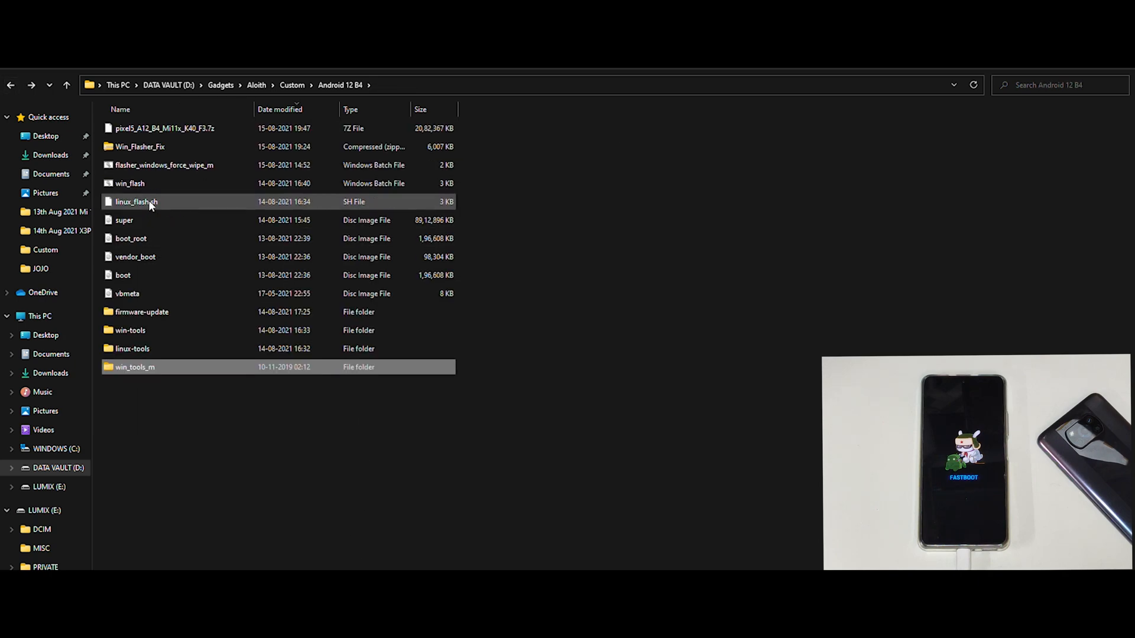
mouse_move(165, 165)
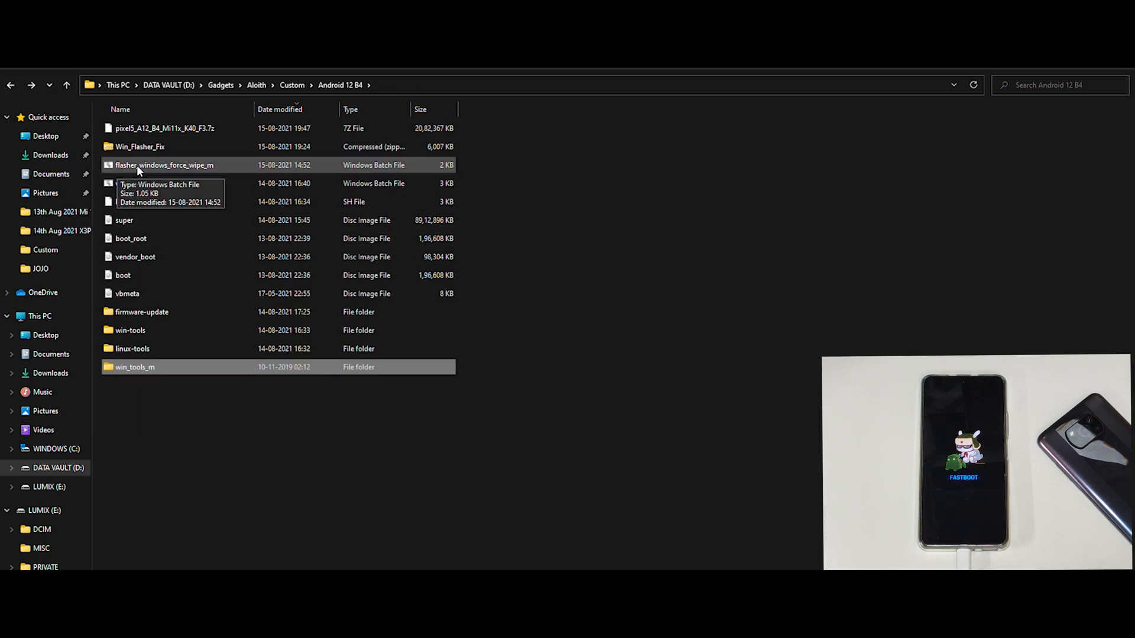
mouse_move(200, 171)
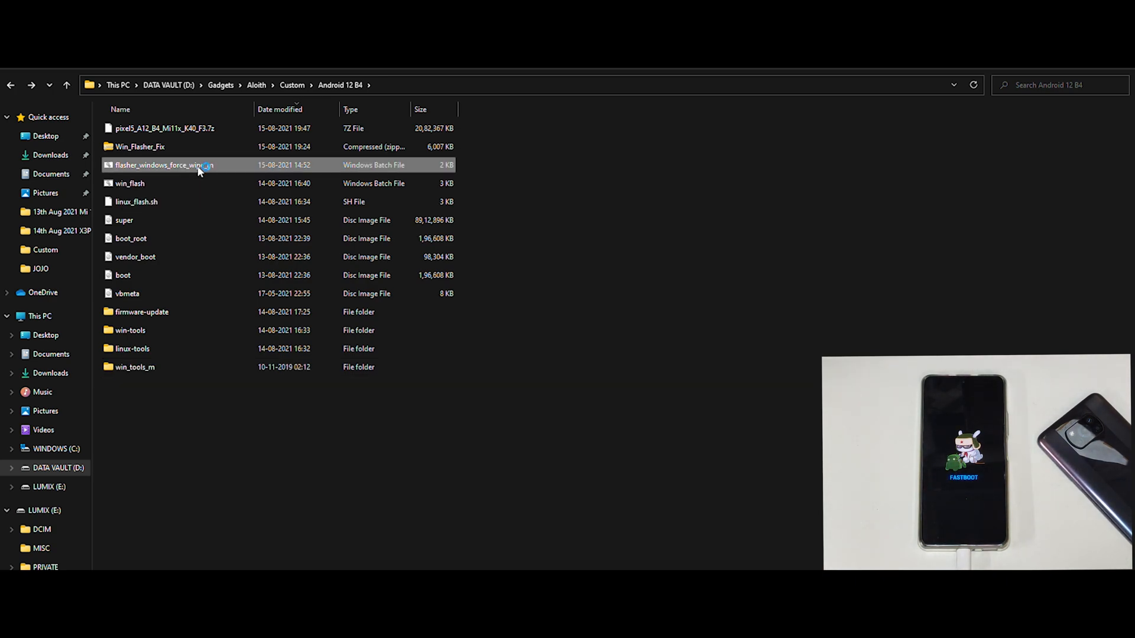
Run flasher_windows_force_wipe_m.bat to flash vbmeta, boot, vendor_boot and super.
double_click(159, 164)
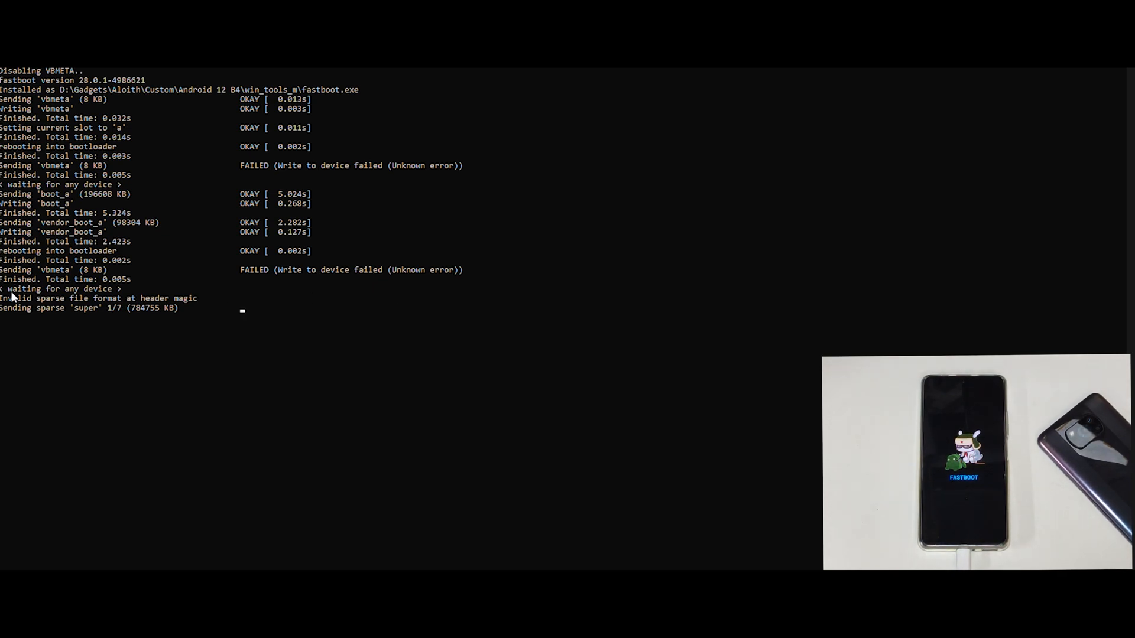
mouse_move(149, 312)
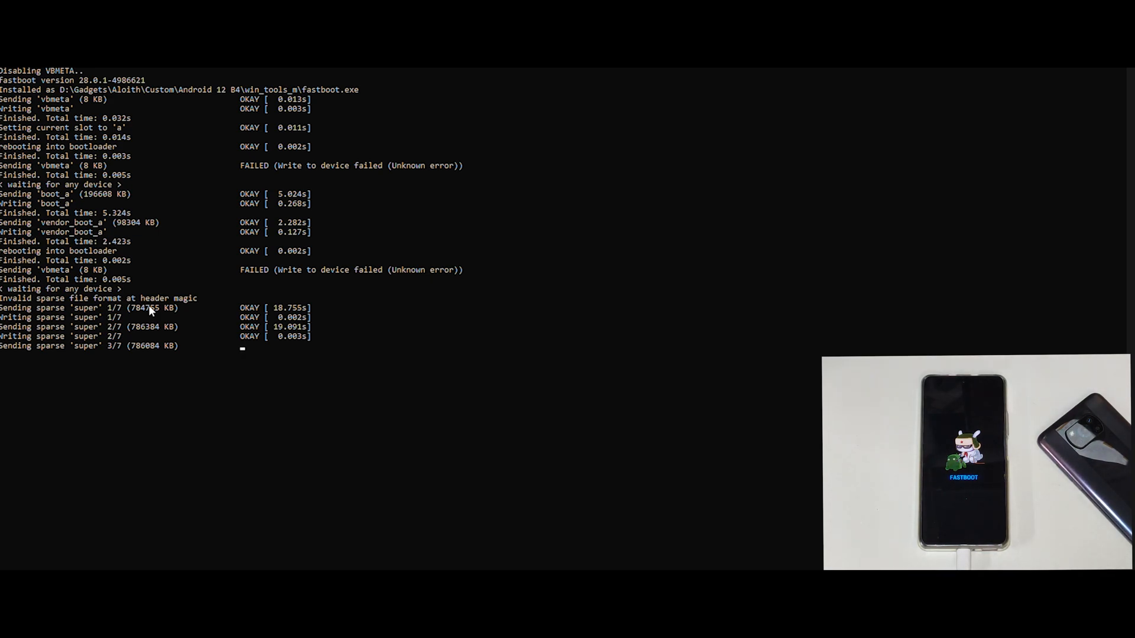
mouse_move(194, 308)
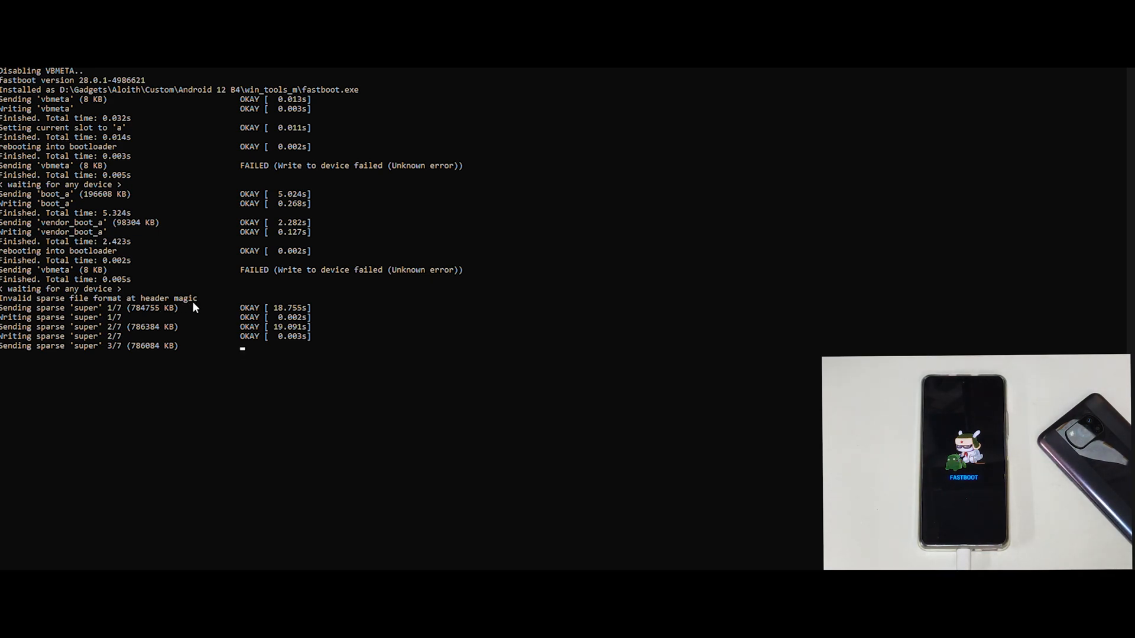
mouse_move(284, 306)
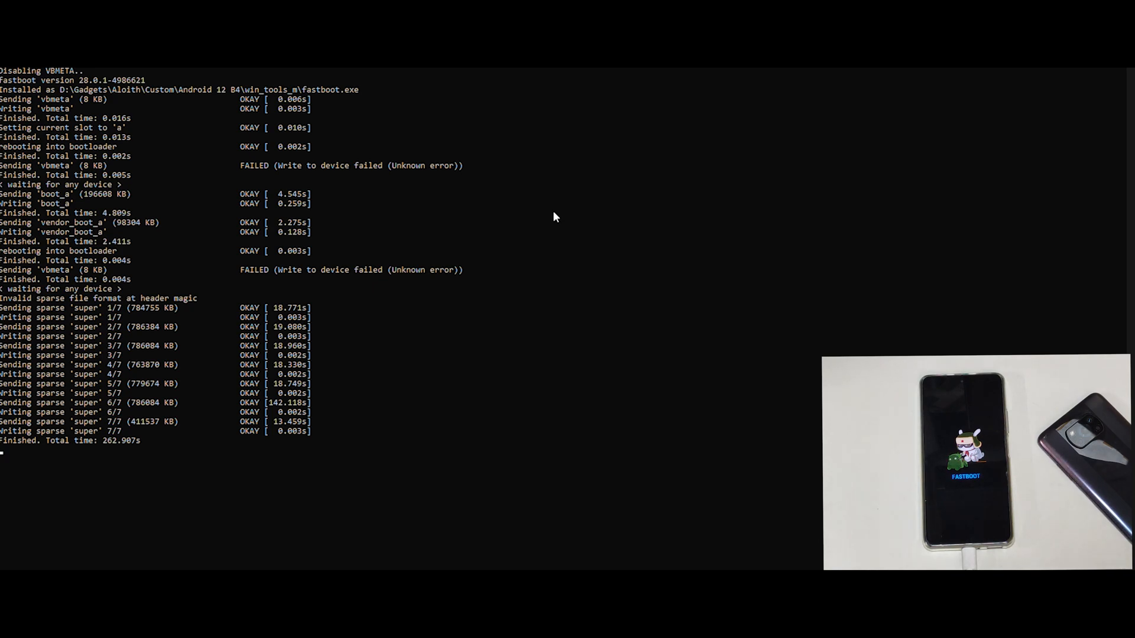
scroll(down, 3)
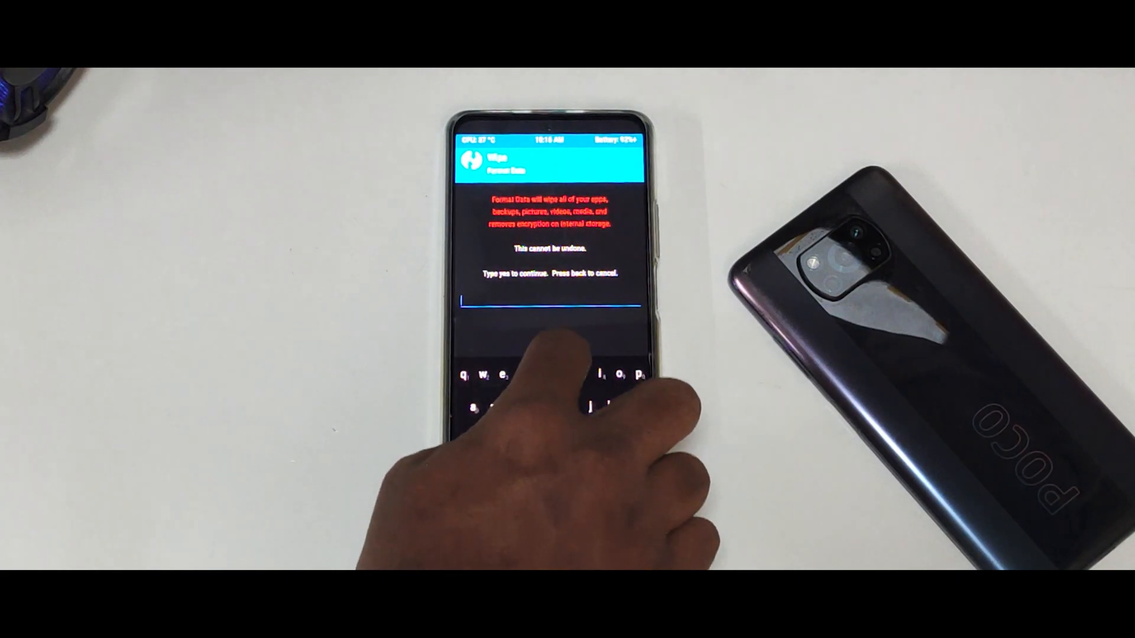
Type 'yes' to confirm TWRP's Format Data wipe.
text(yes)
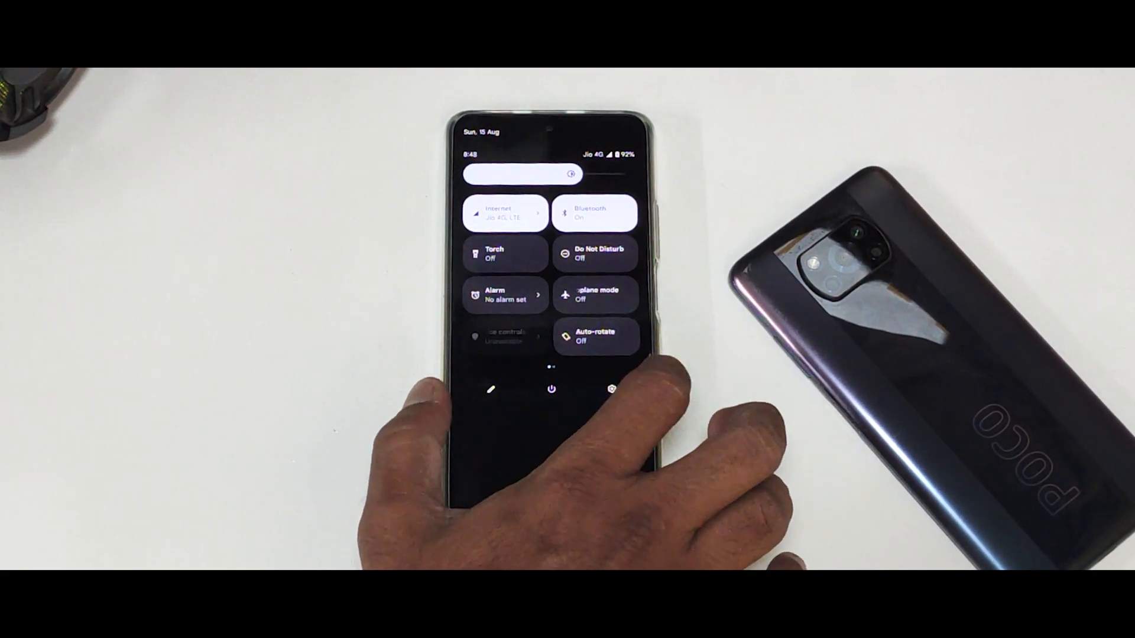
Open Settings > About phone > Android version to confirm Android 12.
click(610, 389)
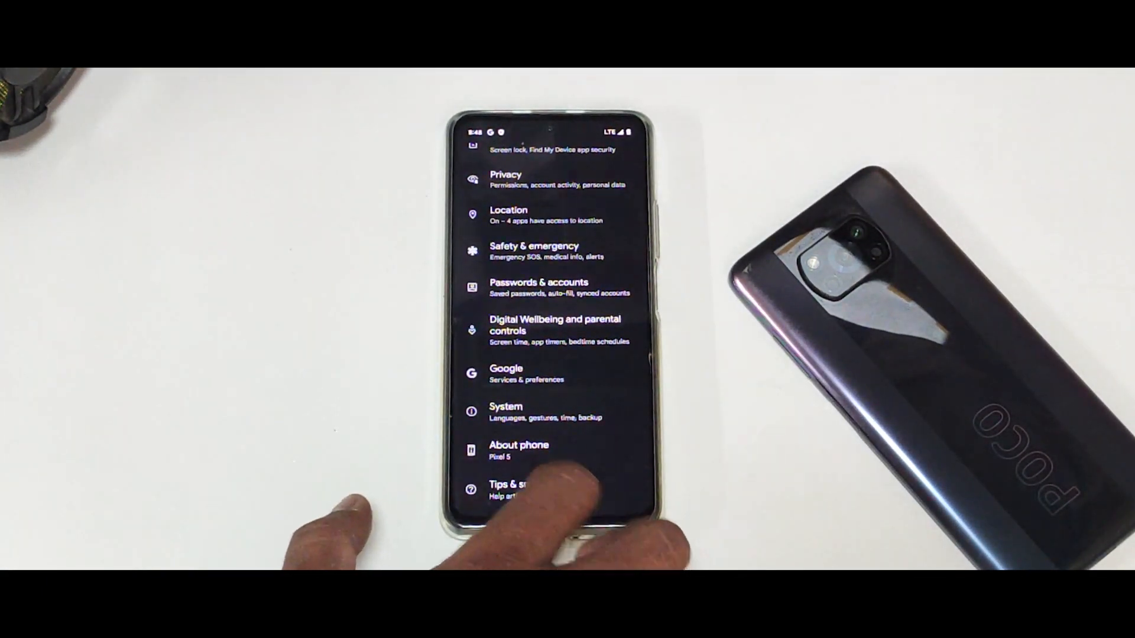
click(519, 450)
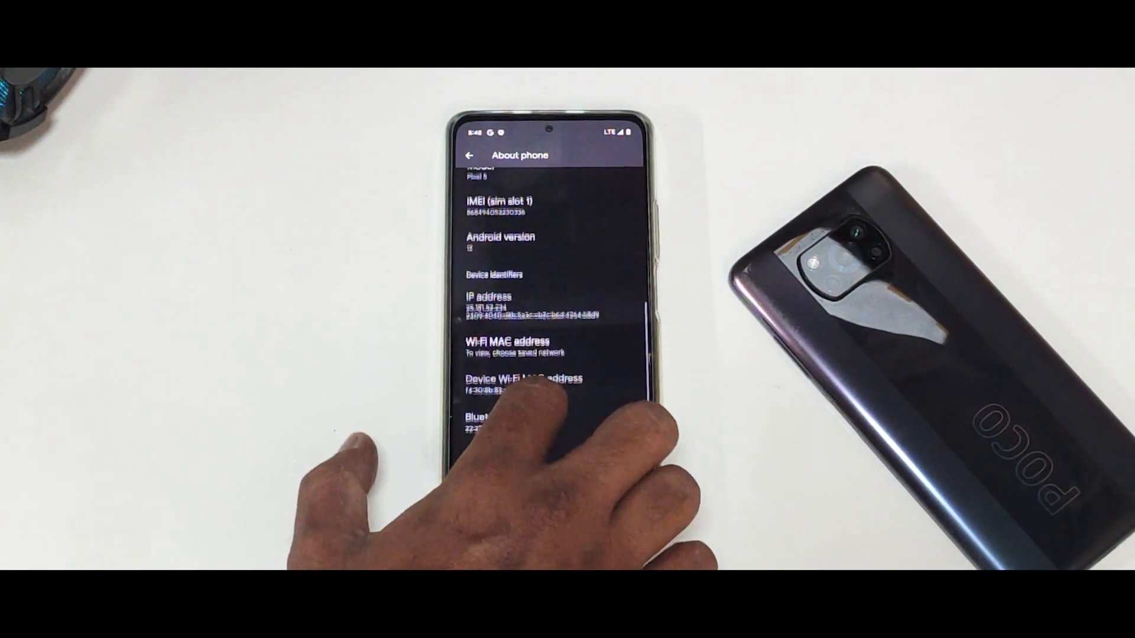
click(499, 242)
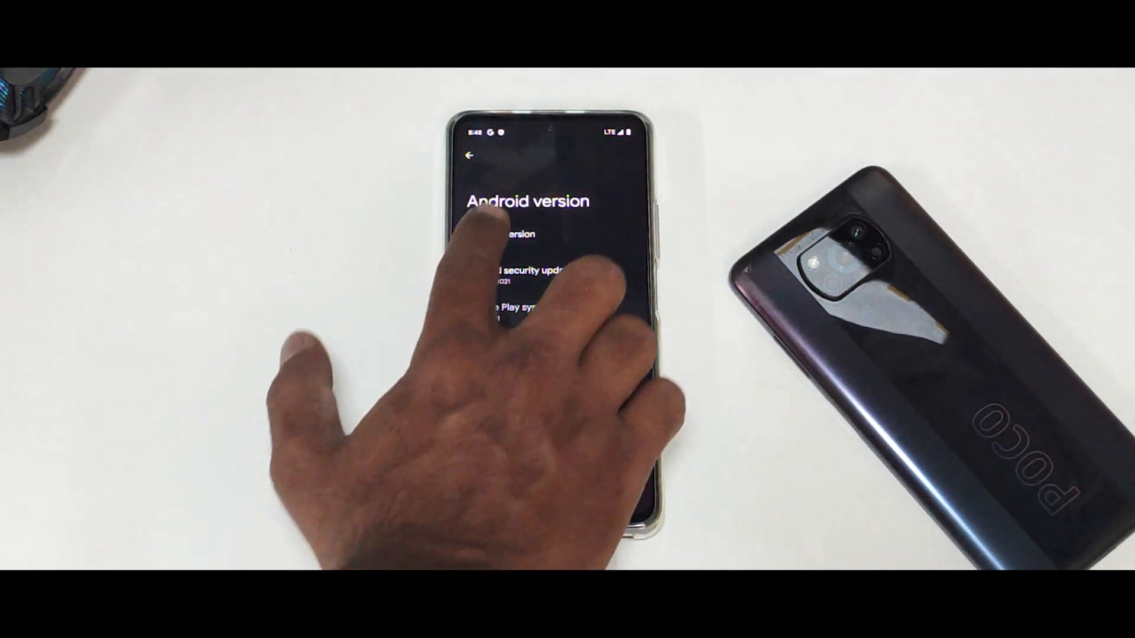